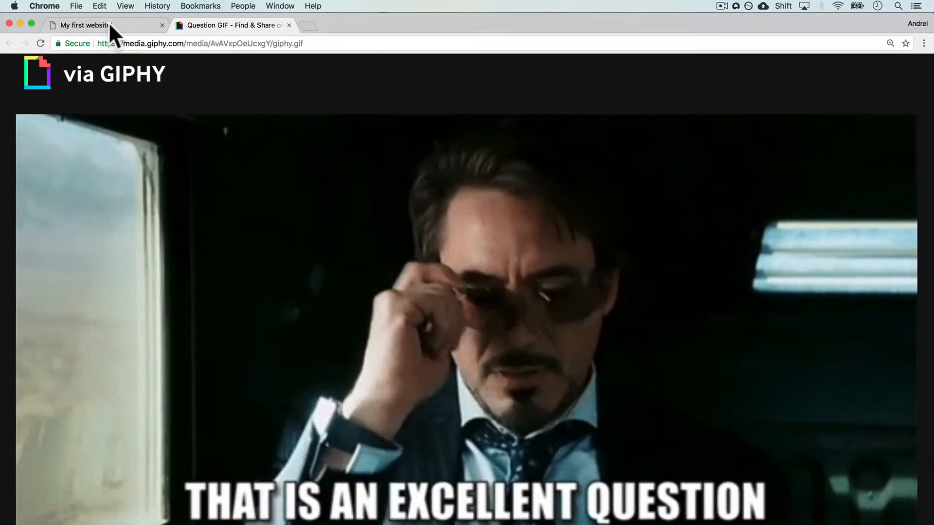
# - Switch Chrome to the My first website! tab and highlight its local file path
pyautogui.click(87, 24)
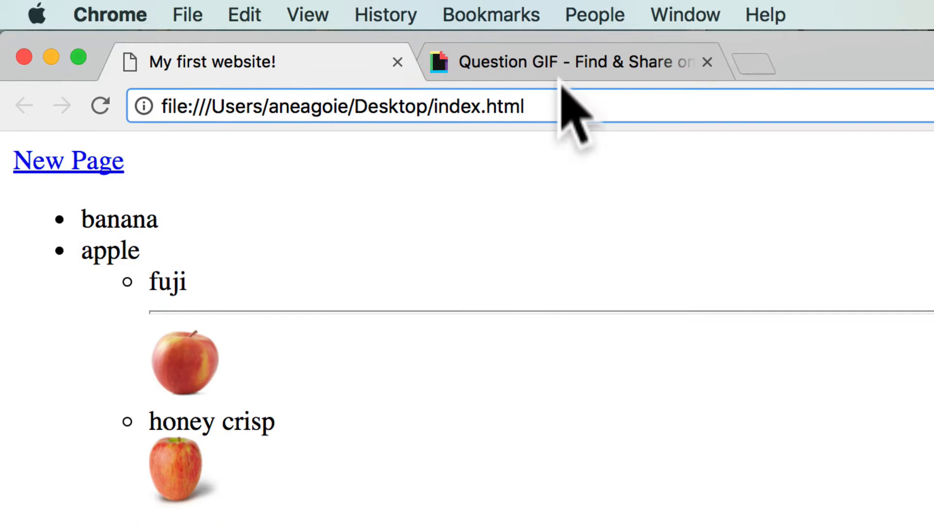
pyautogui.click(575, 62)
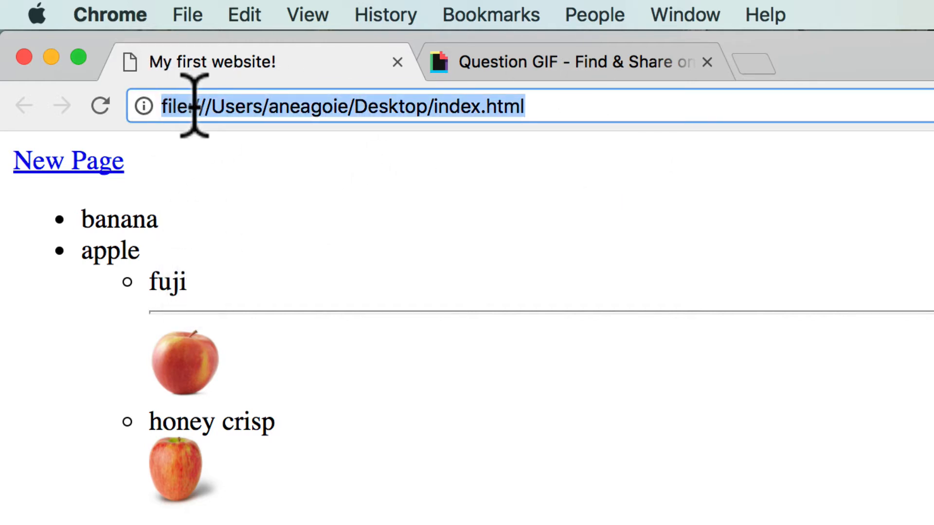
pyautogui.moveTo(239, 112)
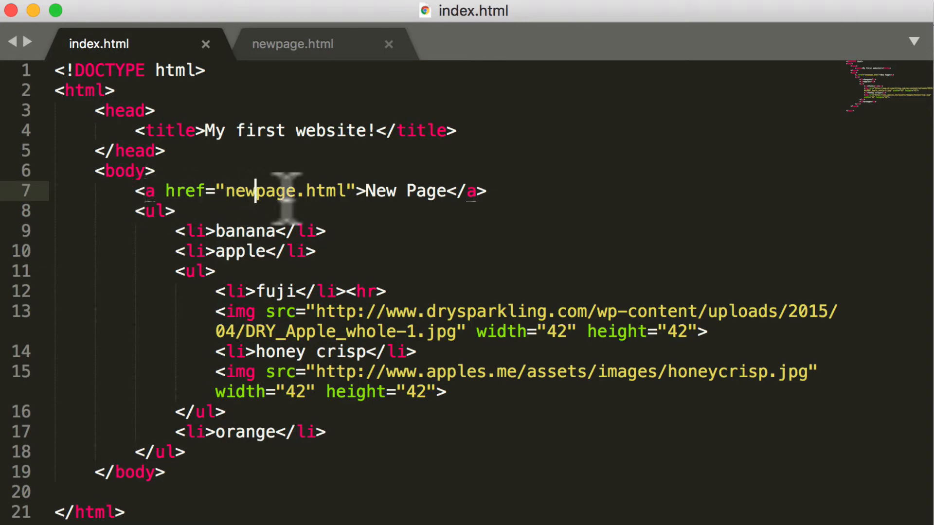
pyautogui.moveTo(124, 73)
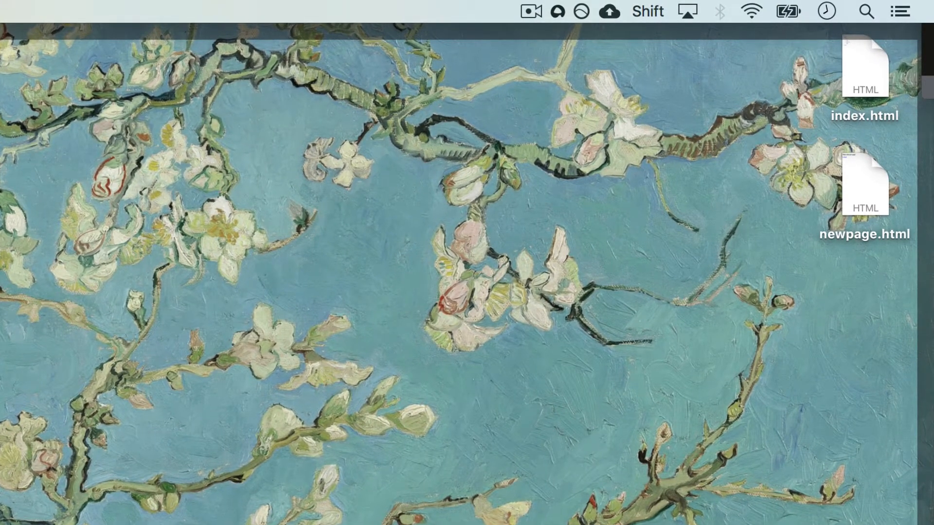
pyautogui.moveTo(864, 203)
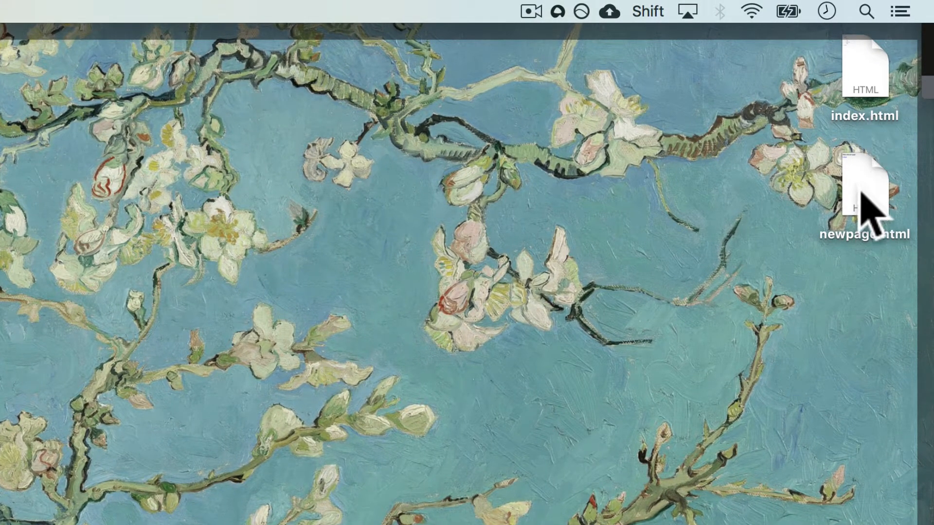
pyautogui.moveTo(850, 207)
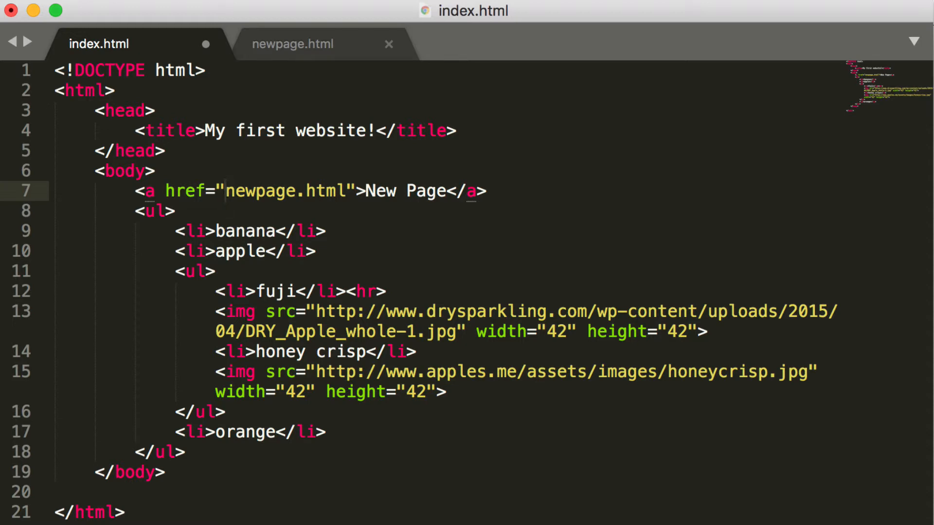
# - Change the New Page href on line 7 to test/newpage.html and save index.html
pyautogui.write('test/')
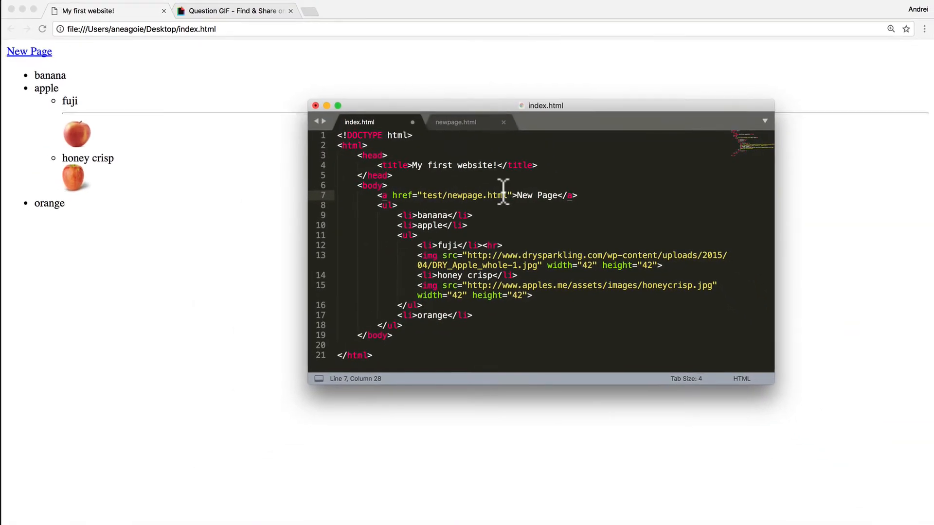
pyautogui.press('Cmd+s')
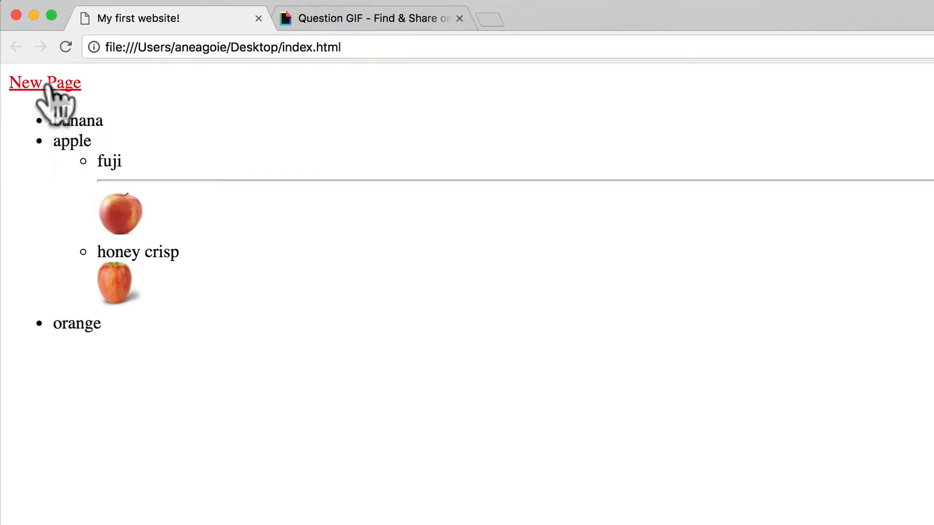
# - Follow the New Page link to see the ERR_FILE_NOT_FOUND error for test/newpage.html
pyautogui.click(47, 82)
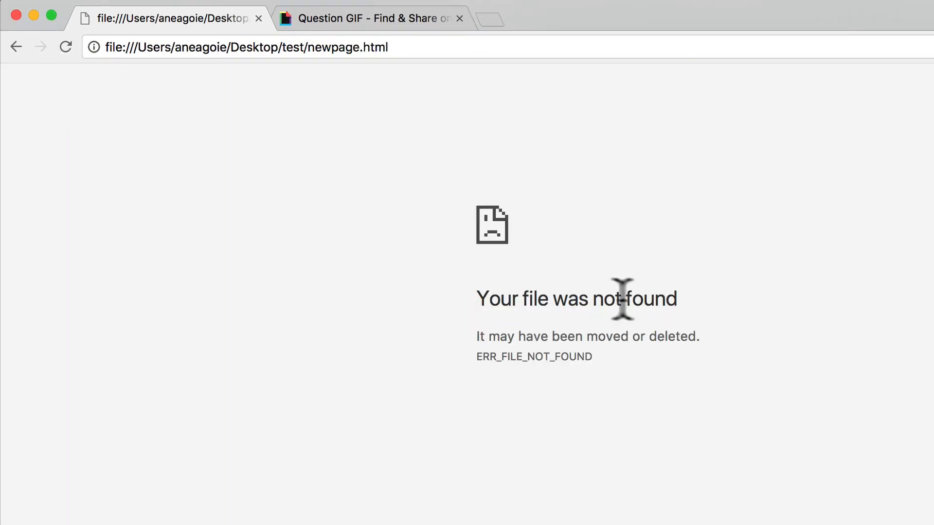
pyautogui.click(19, 47)
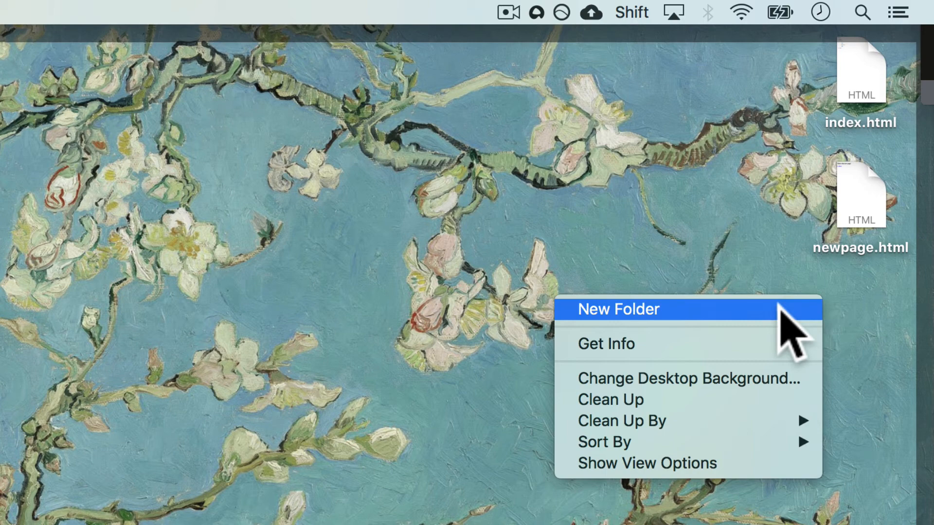
# - Create a test folder on the Desktop and drag newpage.html into it
pyautogui.click(618, 310)
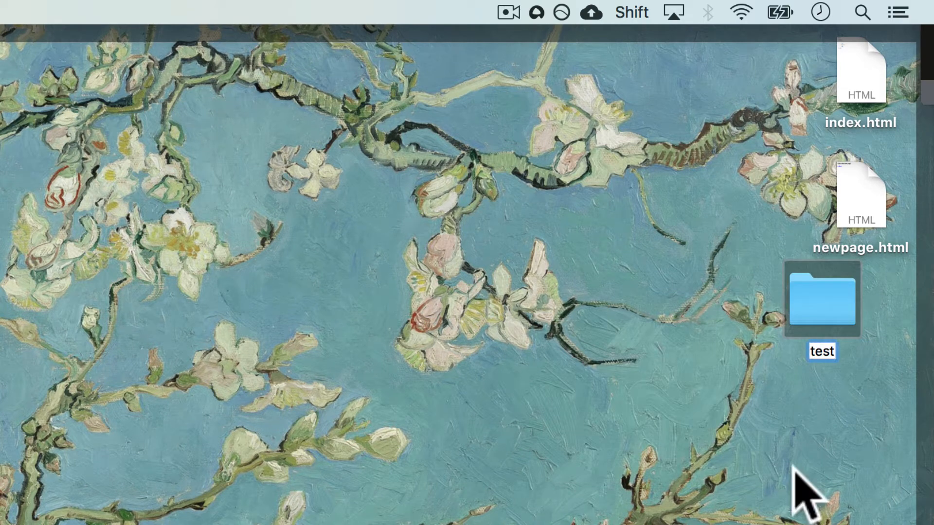
pyautogui.moveTo(861, 193); pyautogui.dragTo(822, 298)
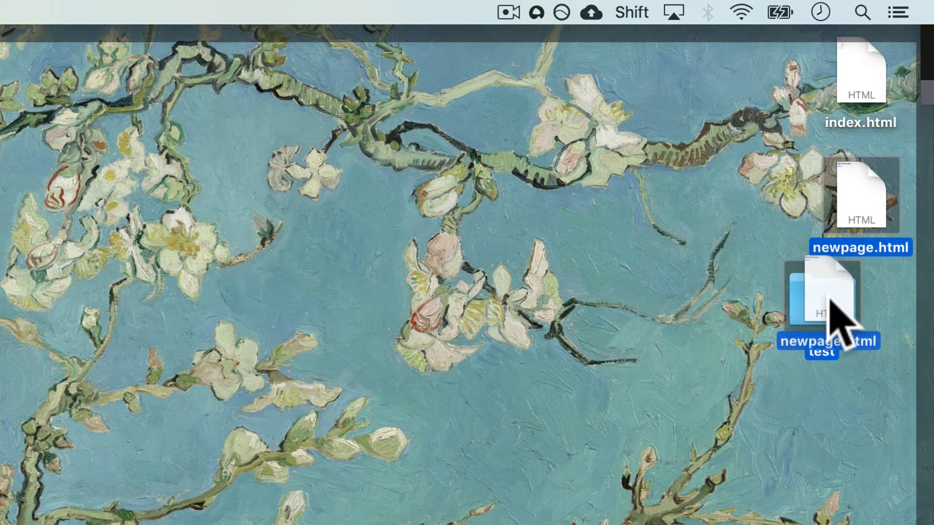
pyautogui.moveTo(860, 194); pyautogui.dragTo(821, 297)
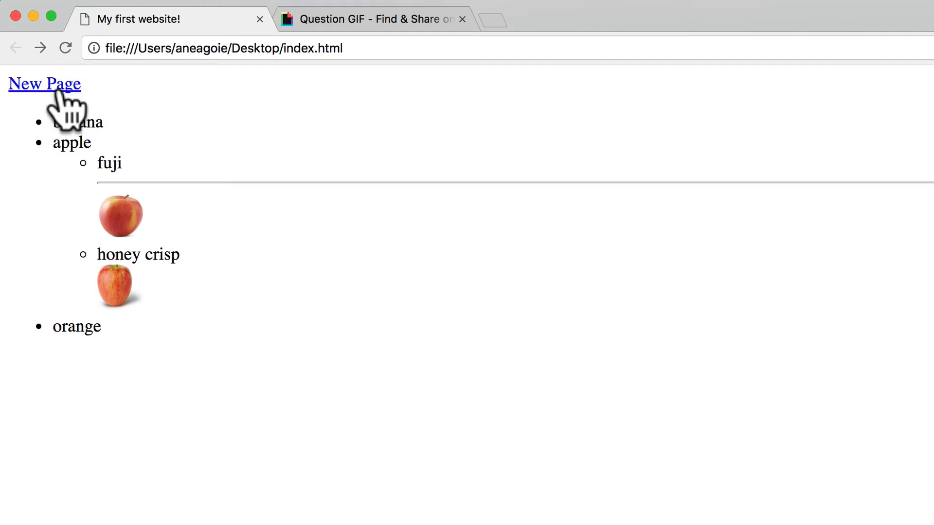
pyautogui.click(46, 84)
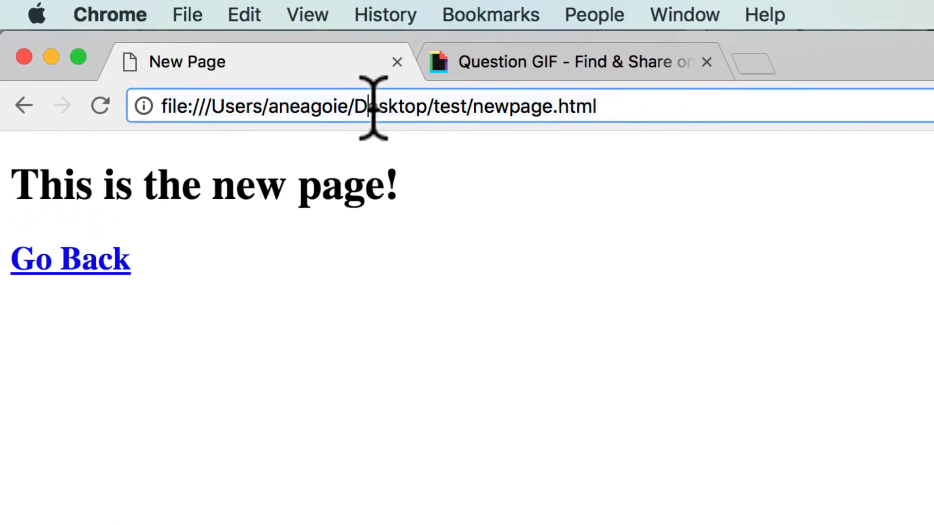
pyautogui.moveTo(358, 106); pyautogui.dragTo(557, 106)
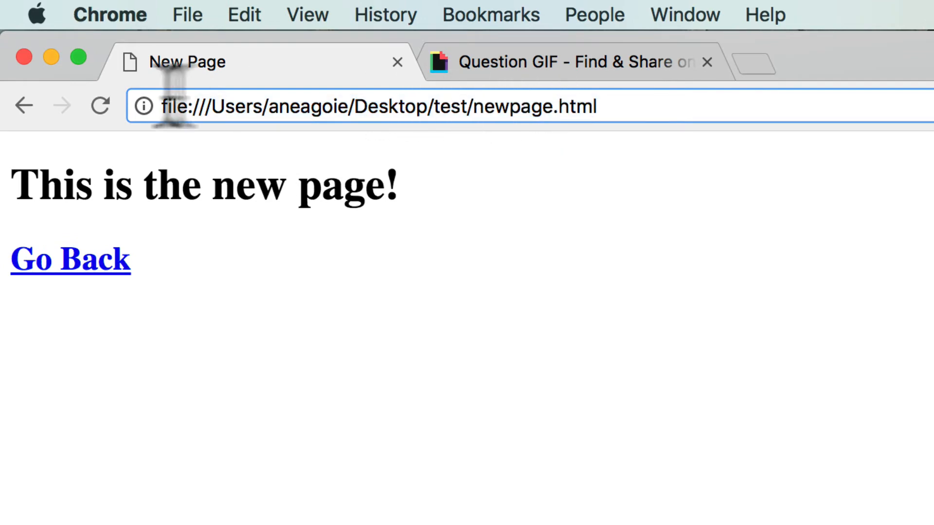
pyautogui.click(71, 261)
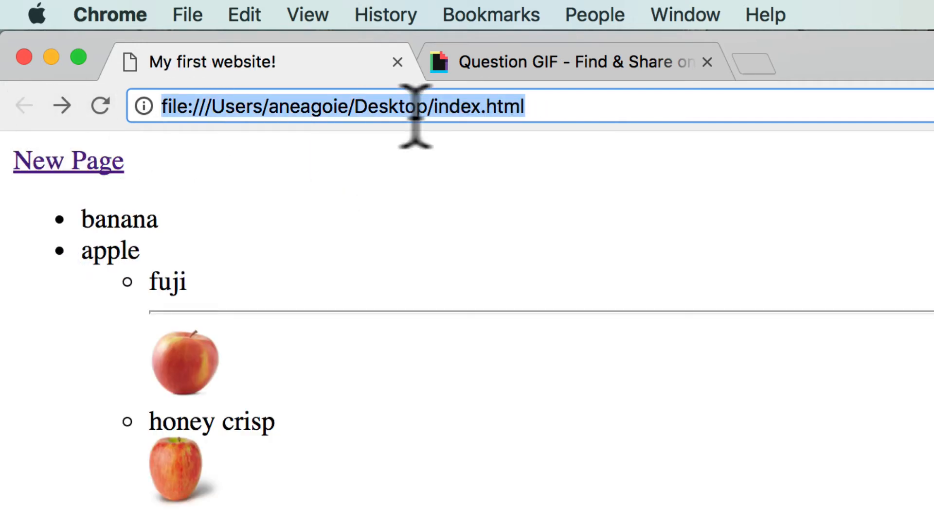
pyautogui.moveTo(455, 112)
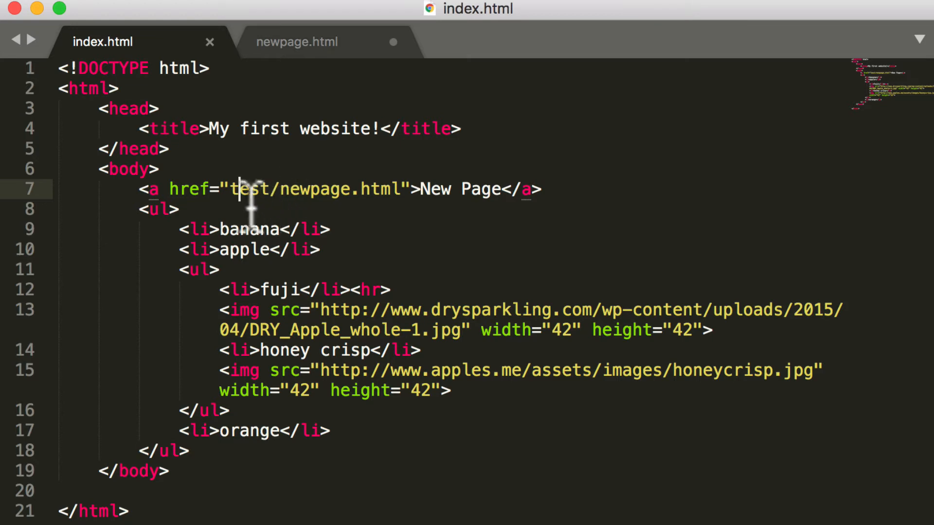
pyautogui.moveTo(245, 189)
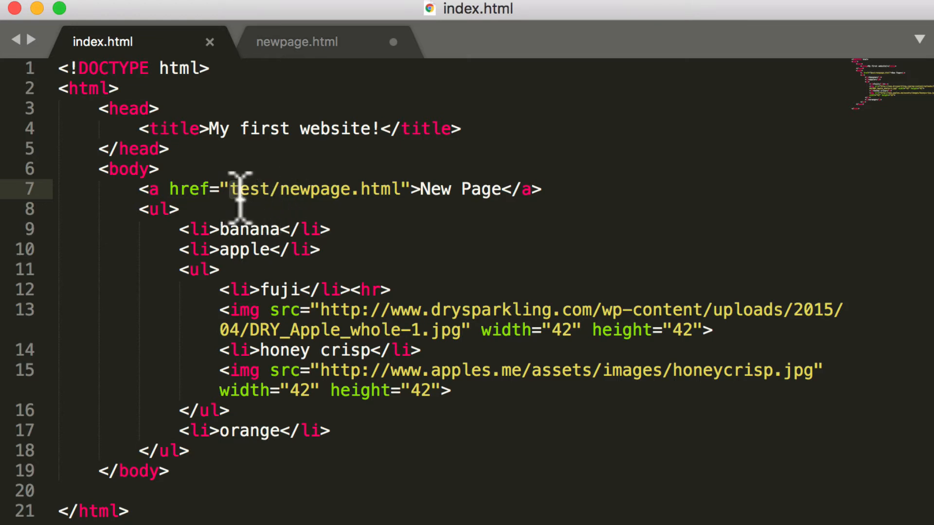
pyautogui.moveTo(372, 198)
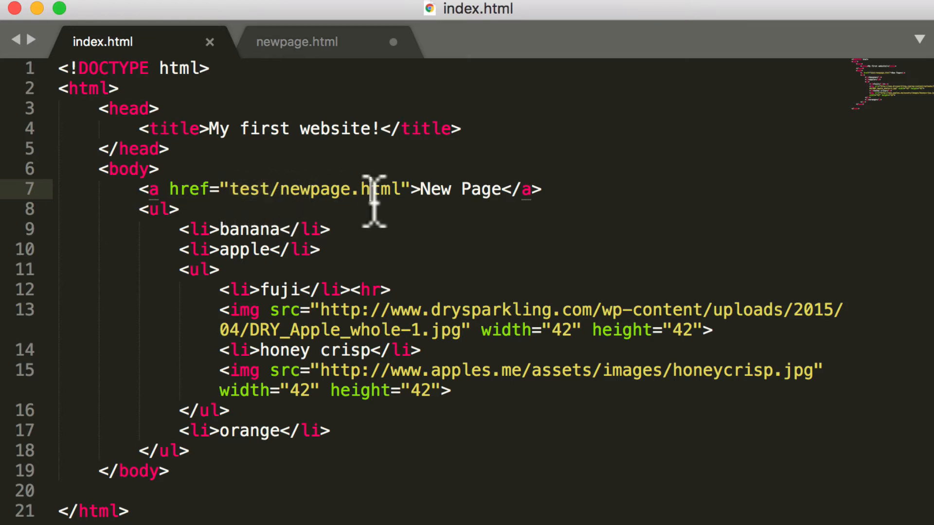
pyautogui.moveTo(313, 355)
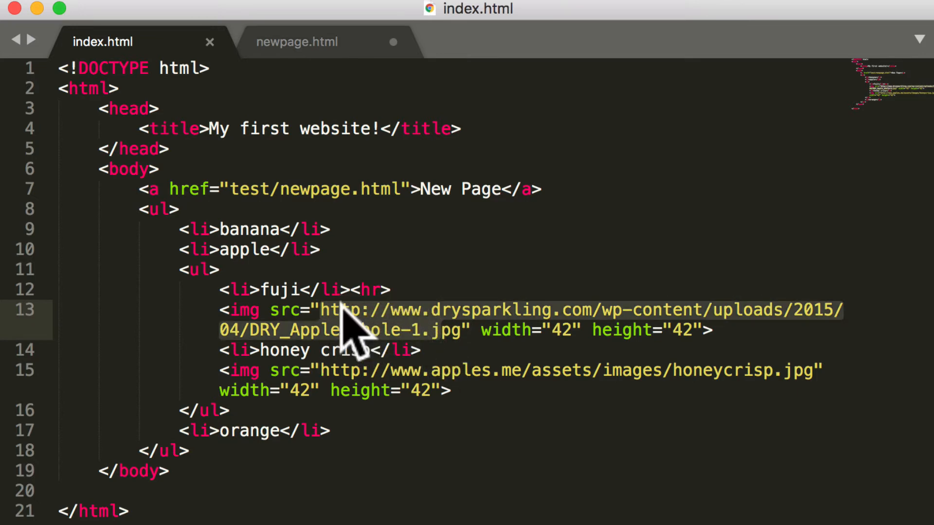
pyautogui.doubleClick(340, 370)
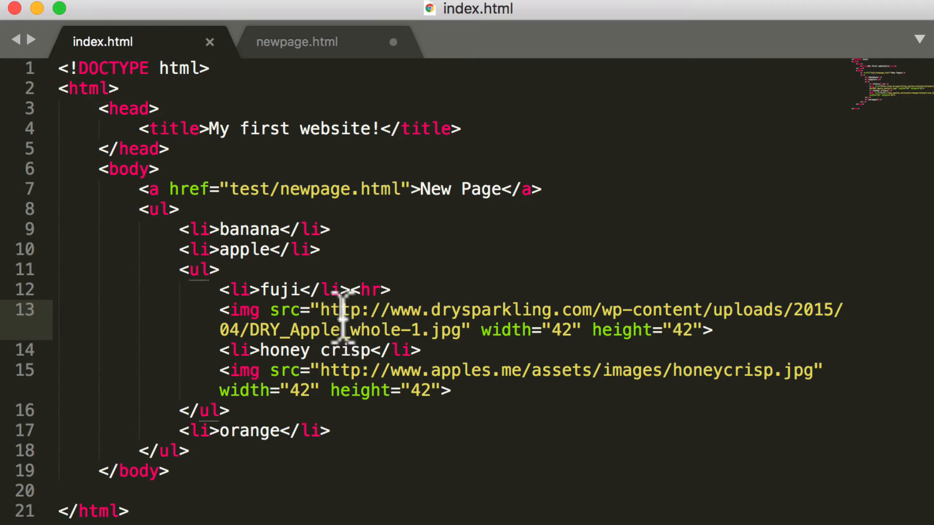
pyautogui.moveTo(344, 318)
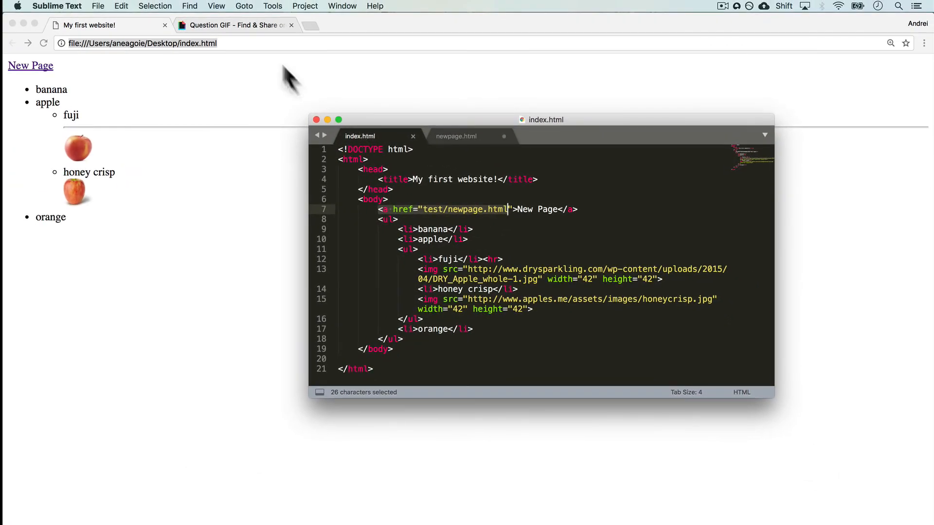
# - Replace the line 7 href with the media.giphy.com GIF URL
pyautogui.click(234, 24)
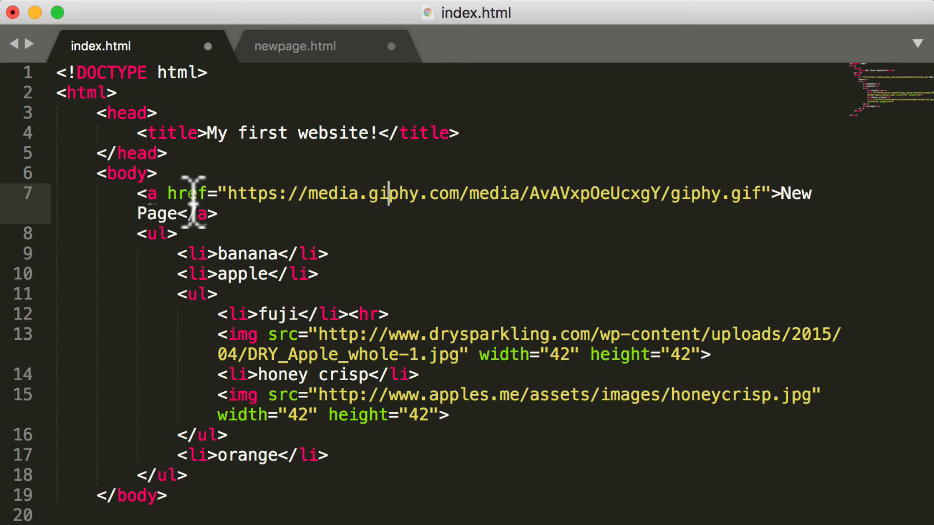
pyautogui.moveTo(254, 133)
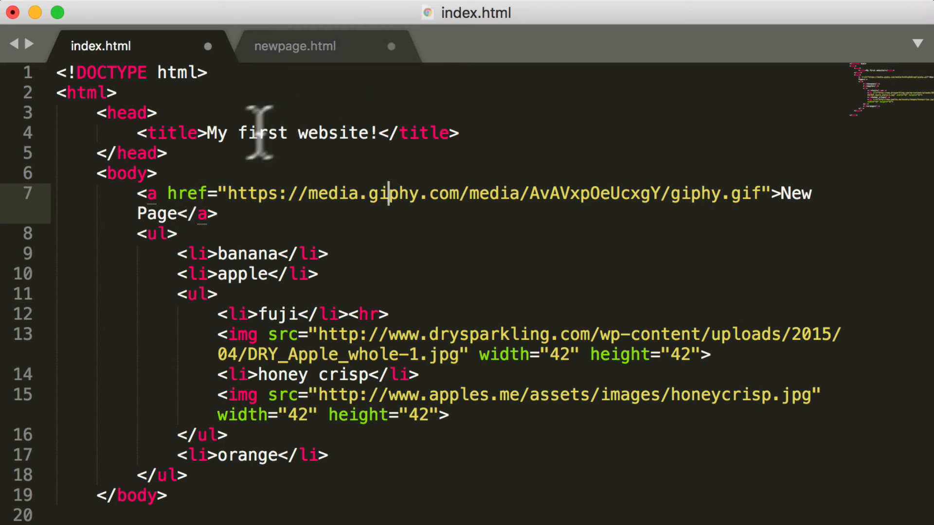
pyautogui.moveTo(232, 212)
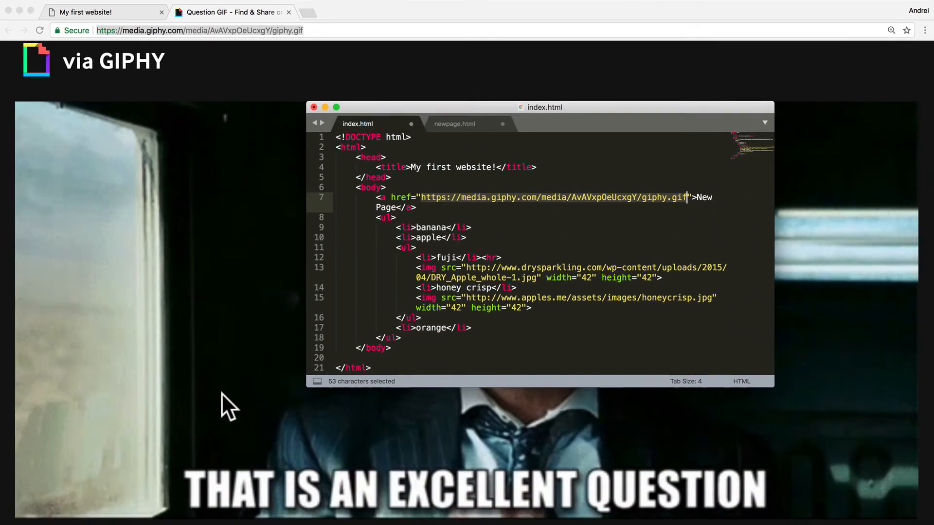
# - Save index.html with the absolute giphy URL as the New Page link
pyautogui.press('cmd+s')
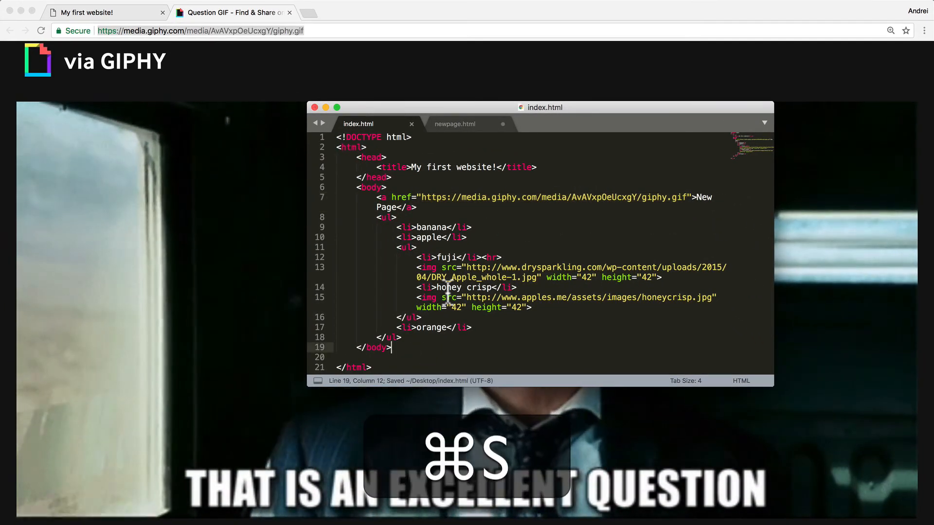
pyautogui.press('cmd+r')
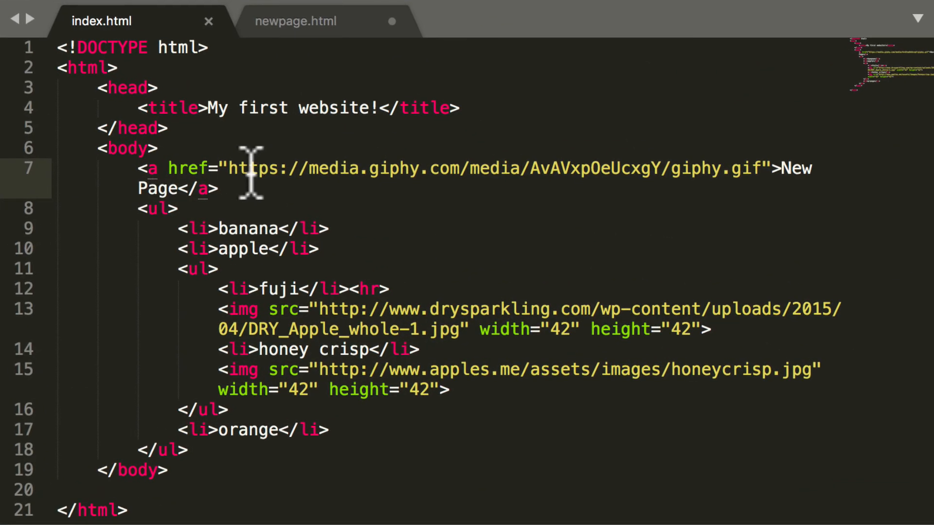
pyautogui.moveTo(244, 176)
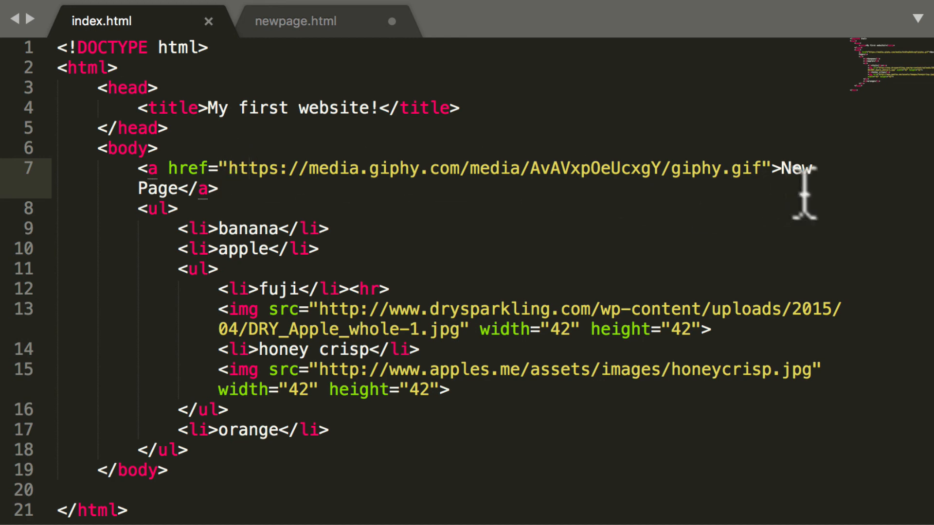
pyautogui.moveTo(342, 180)
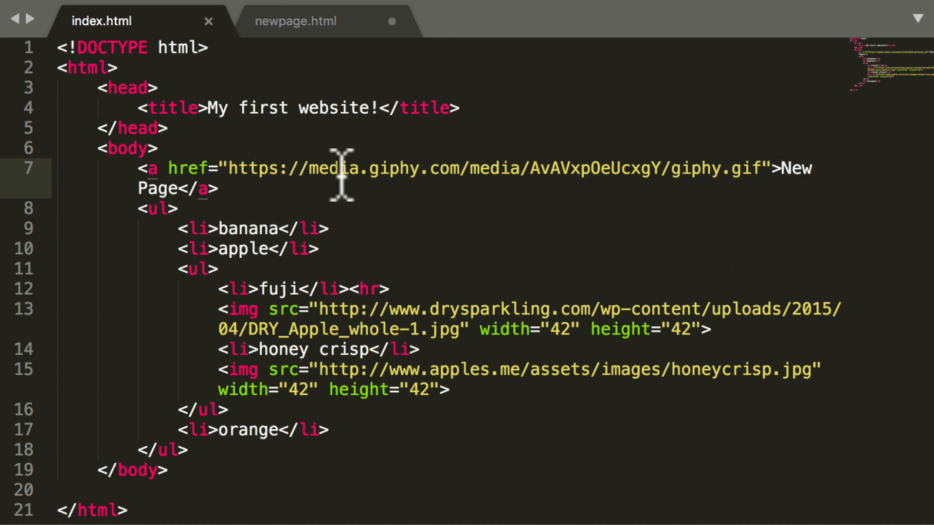
# - Replace the giphy URL with test/newpage.html, then strip test/ to leave newpage.html
pyautogui.write('test/newpage.html">New Page</a>')
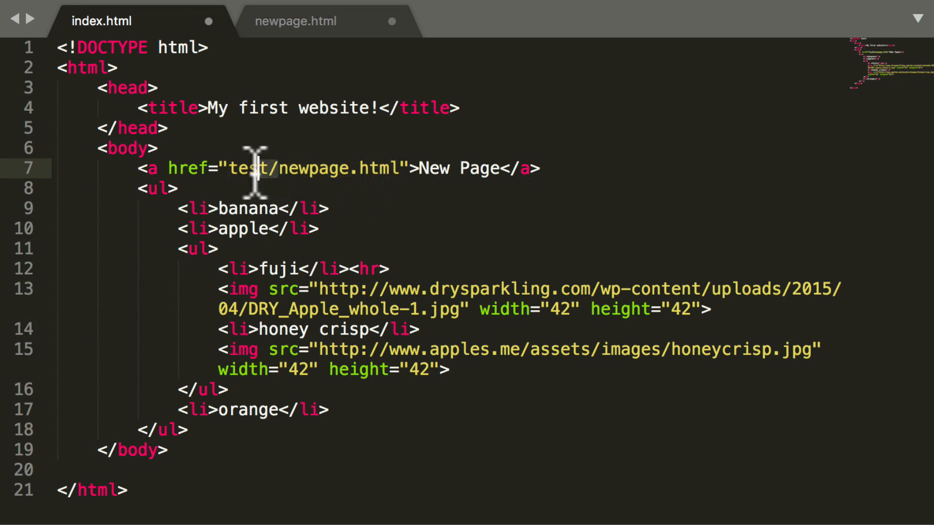
pyautogui.press('Backspace')
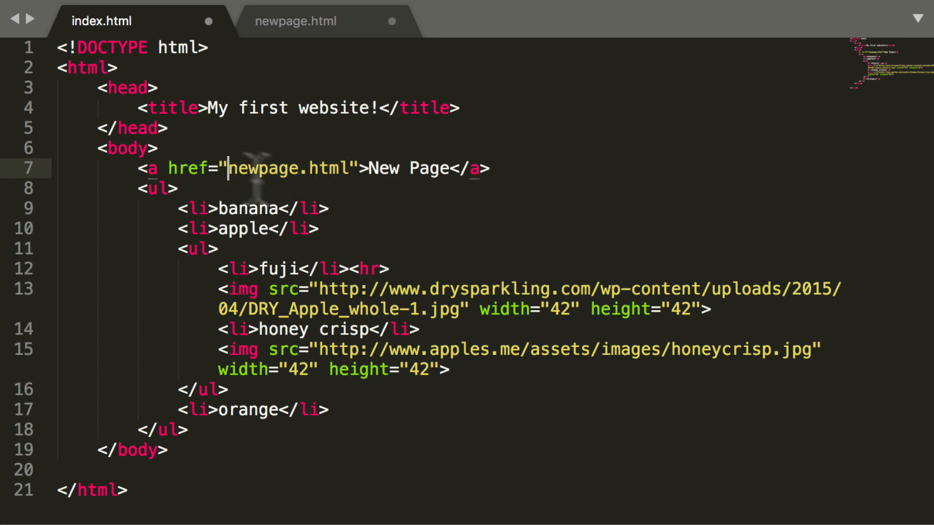